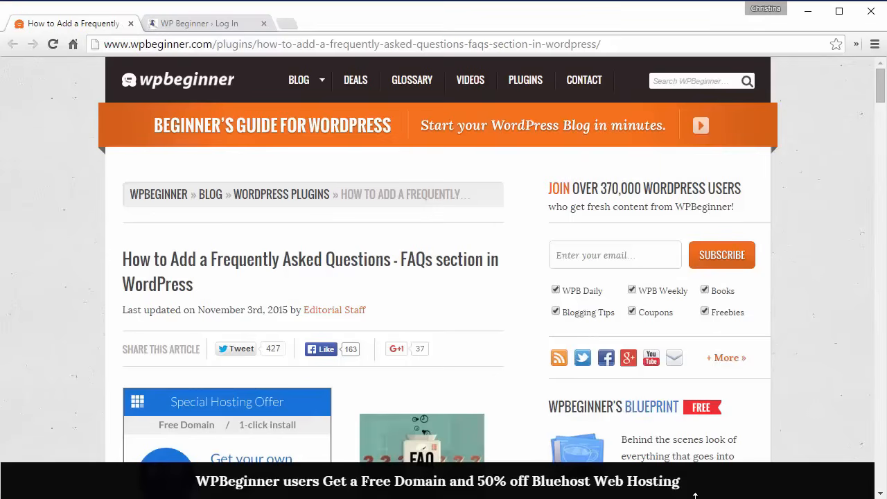
Step: Sign in to the WP Beginner site admin with the wpbeginner username and password
left_click(201, 23)
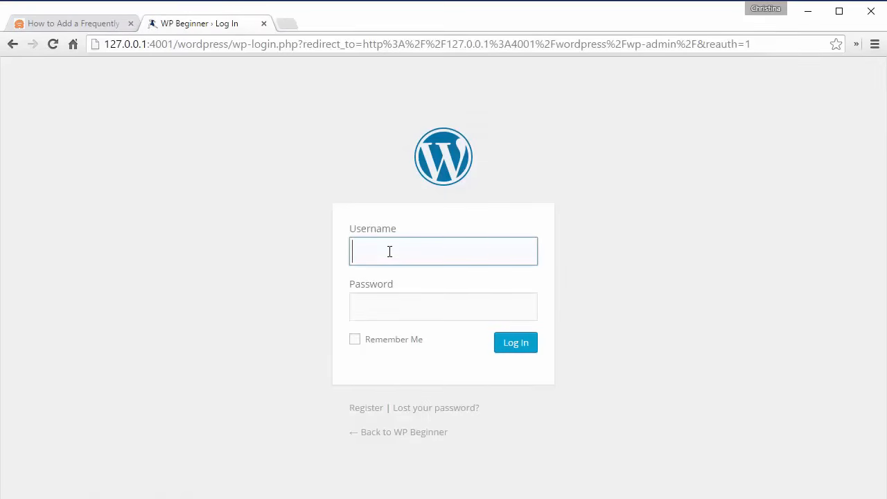
type("wpbeginner")
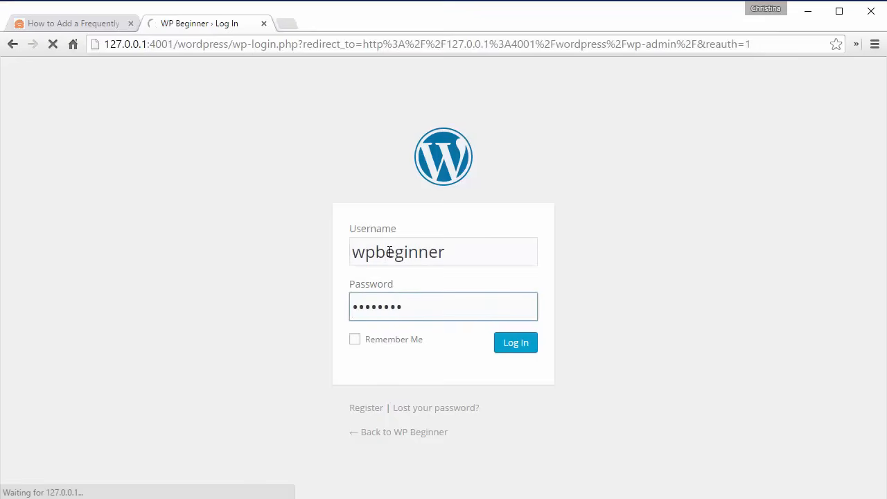
left_click(516, 343)
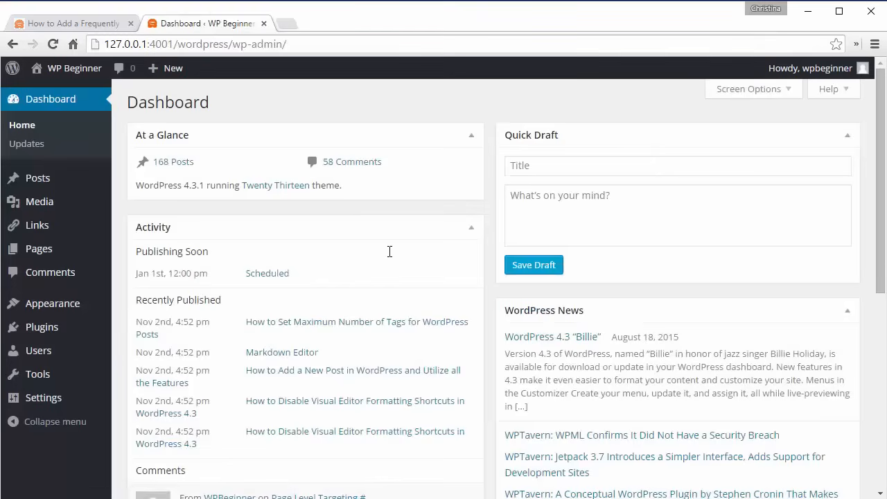
mouse_move(291, 251)
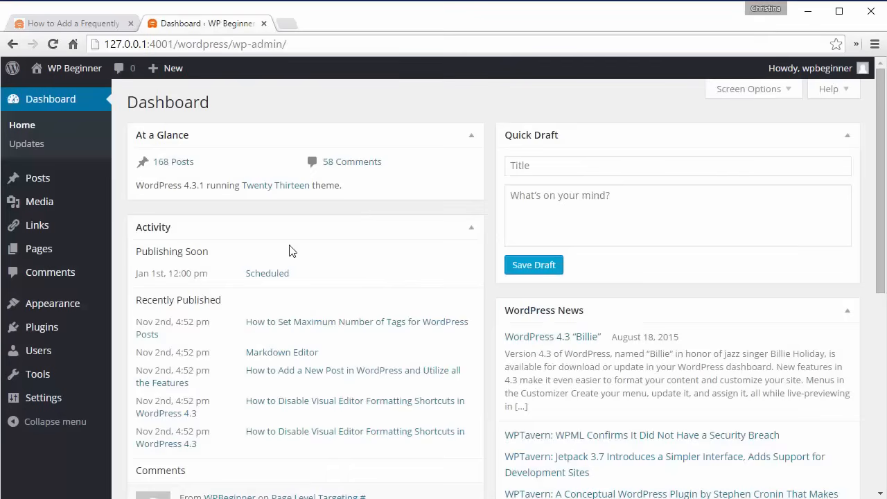
mouse_move(42, 327)
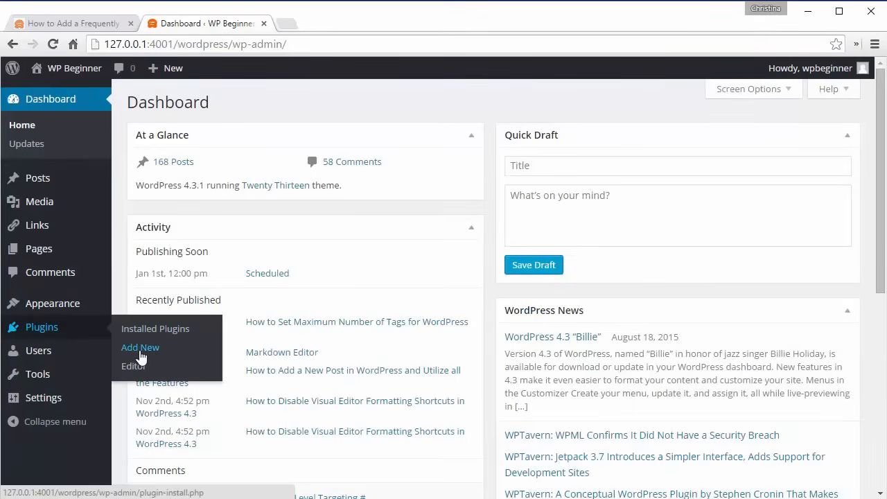
Step: Search Add New Plugins for 'Quick and Easy FAQs', install it, and activate it
left_click(140, 347)
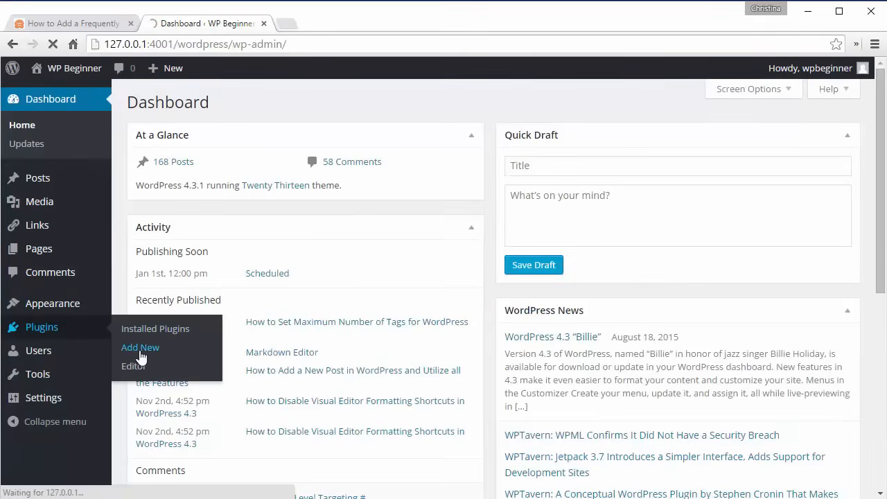
left_click(140, 347)
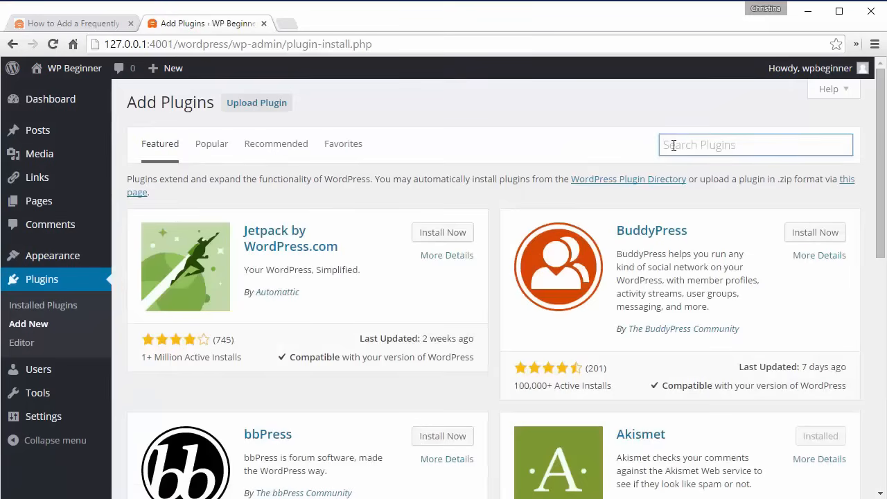
type("Quick and Easy FAQs")
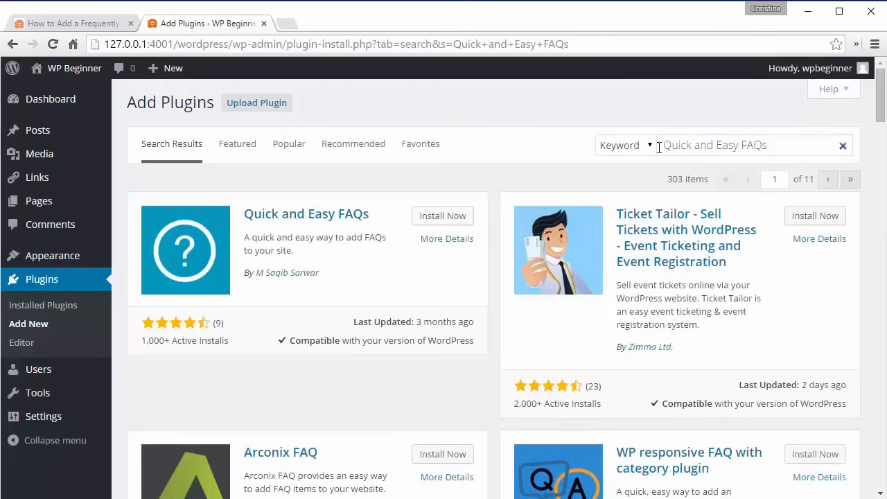
mouse_move(442, 216)
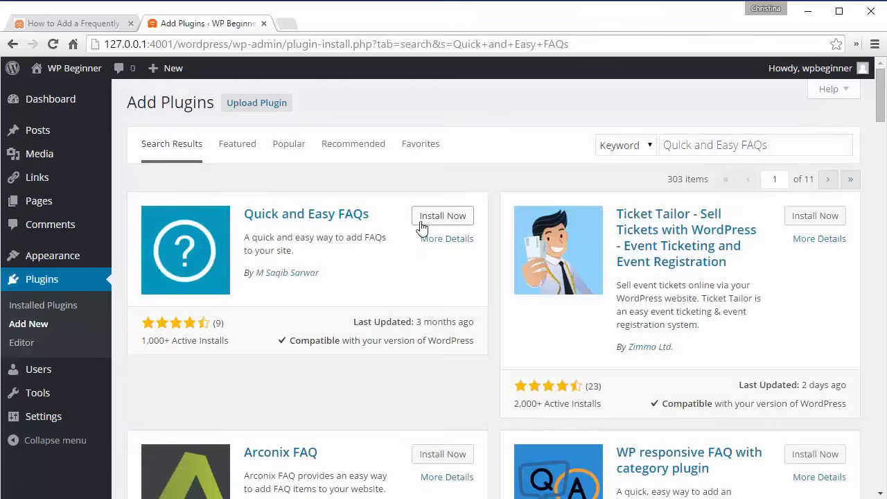
left_click(442, 216)
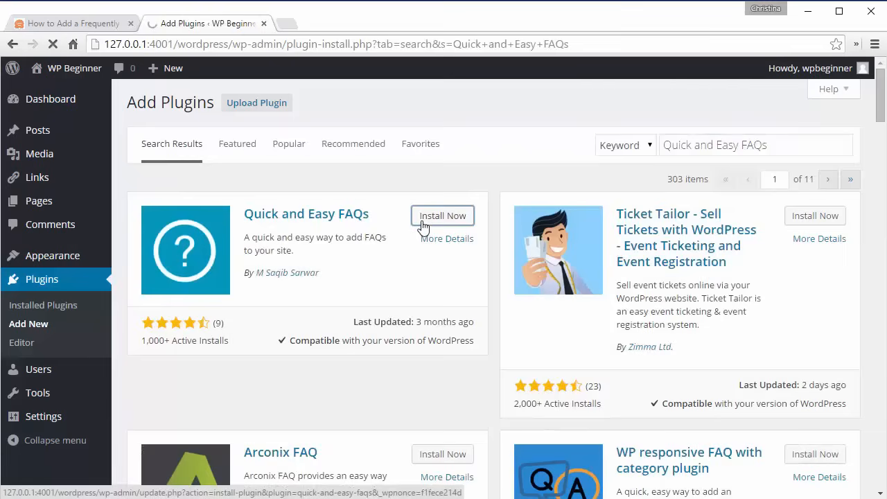
left_click(442, 216)
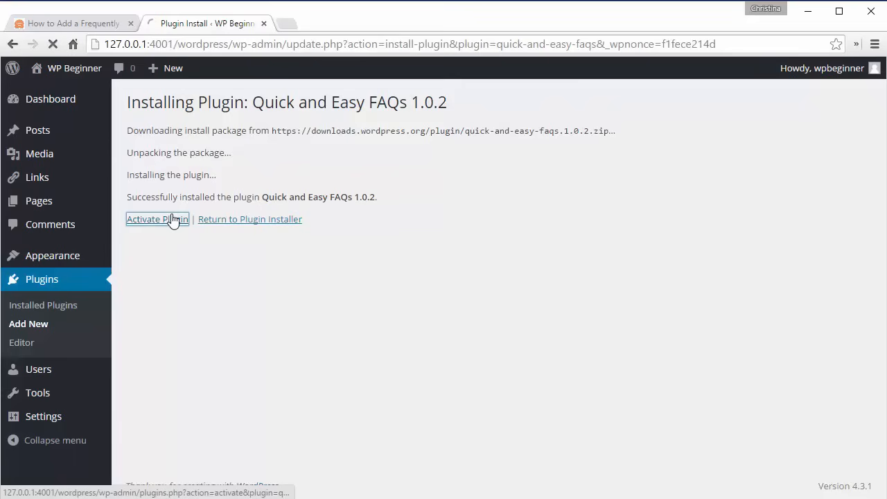
left_click(157, 219)
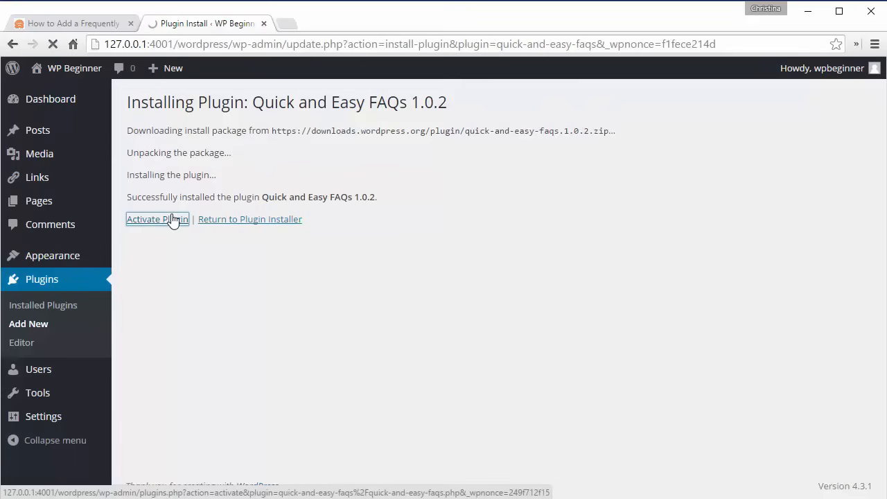
left_click(157, 219)
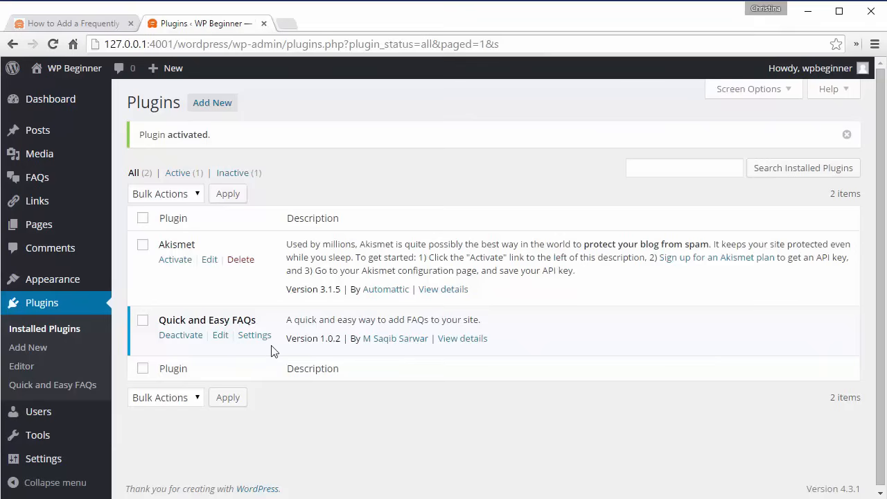
mouse_move(44, 328)
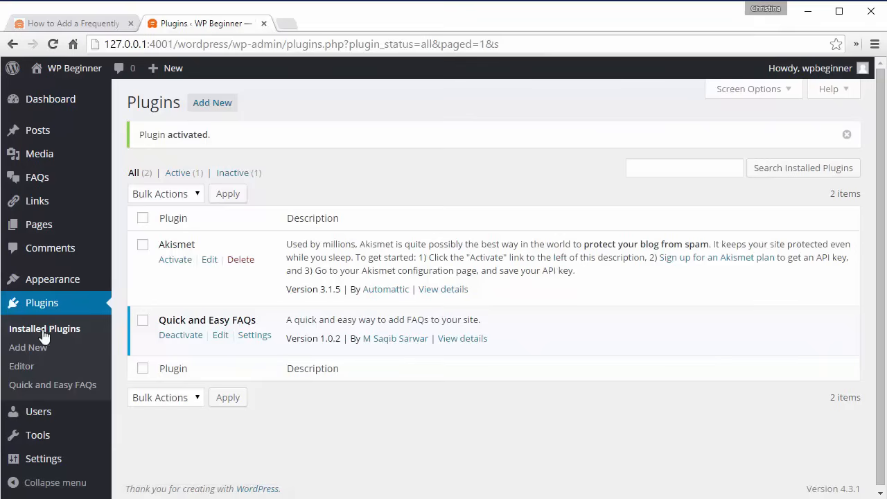
Step: Adjust a toggle style option in Quick and Easy FAQs settings and save changes
left_click(52, 385)
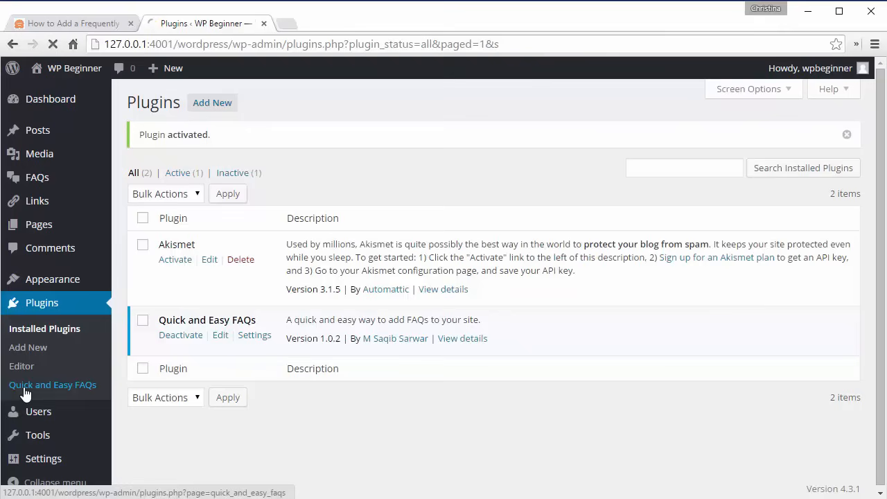
left_click(53, 384)
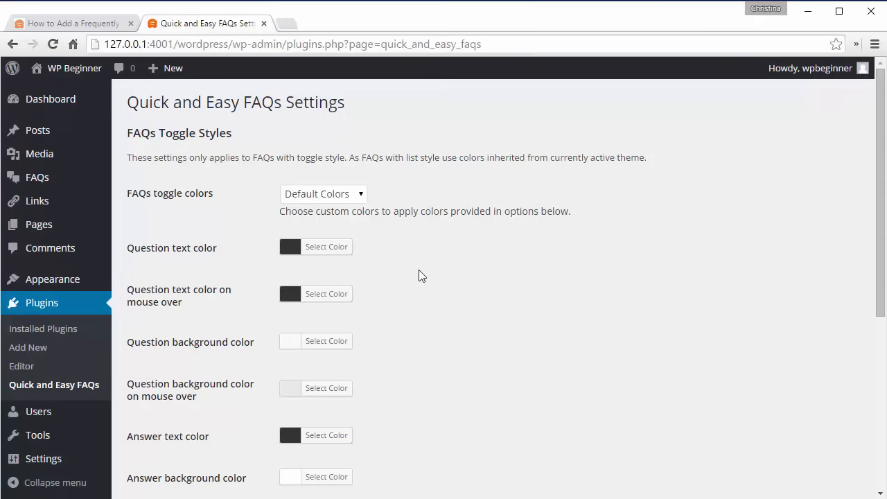
mouse_move(360, 201)
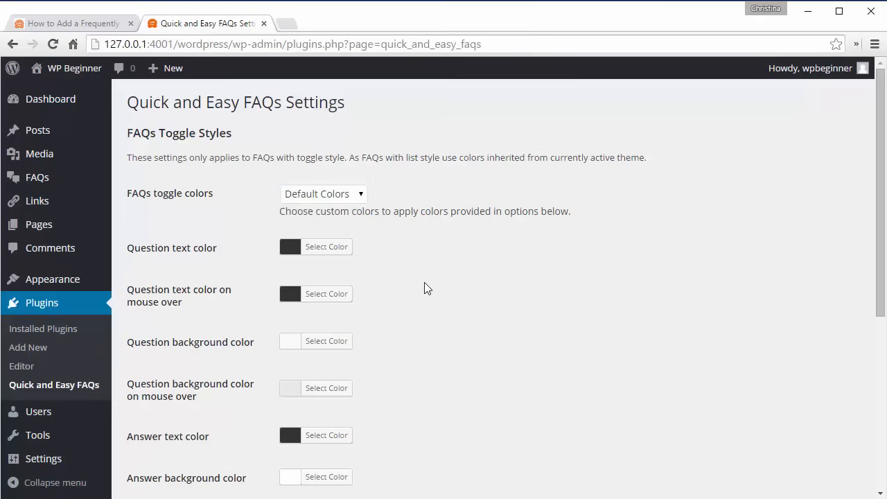
scroll("down", 3)
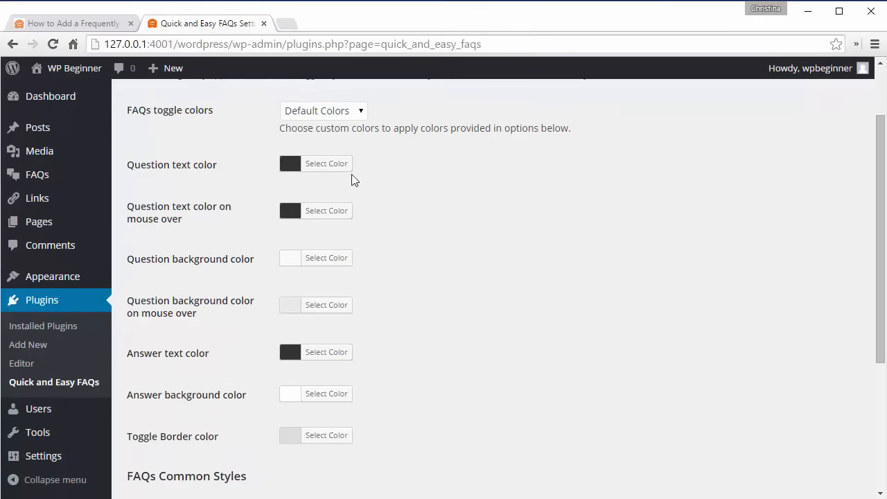
left_click(325, 163)
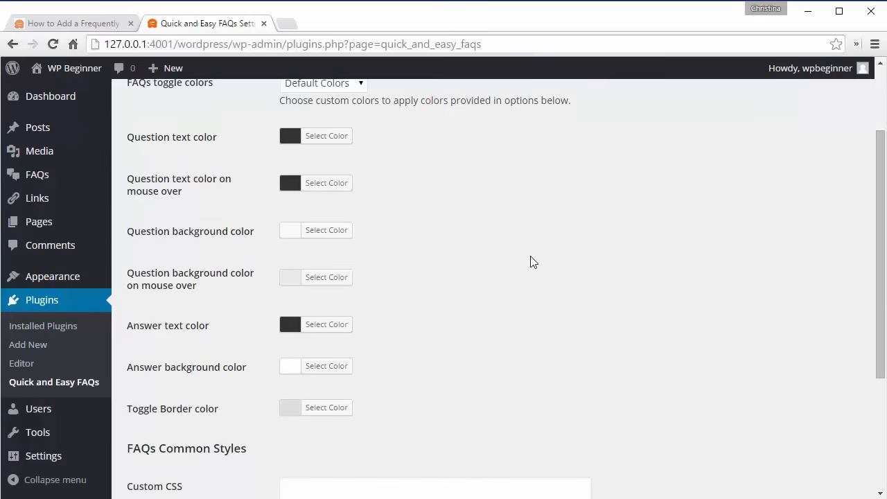
scroll("down", 3)
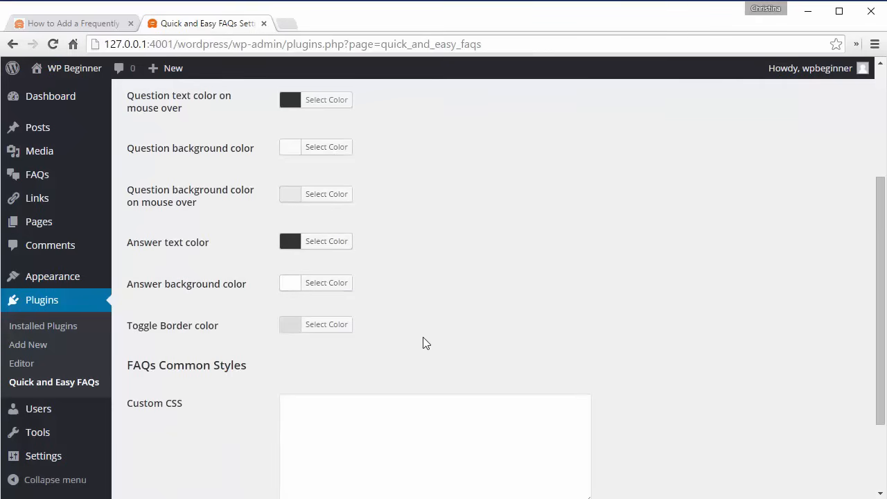
scroll("down", 3)
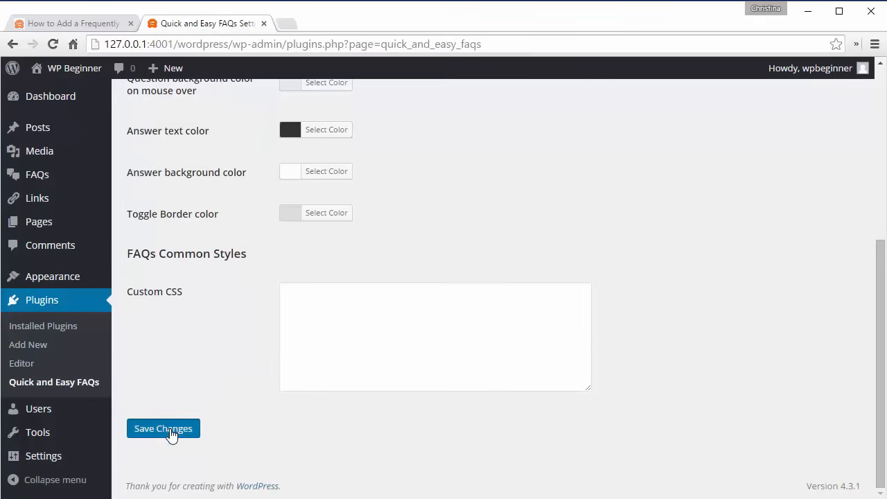
left_click(163, 428)
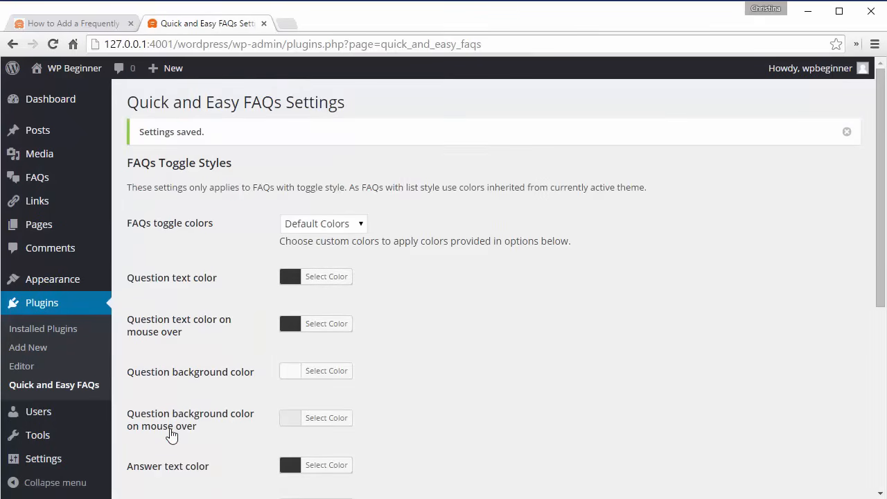
mouse_move(220, 361)
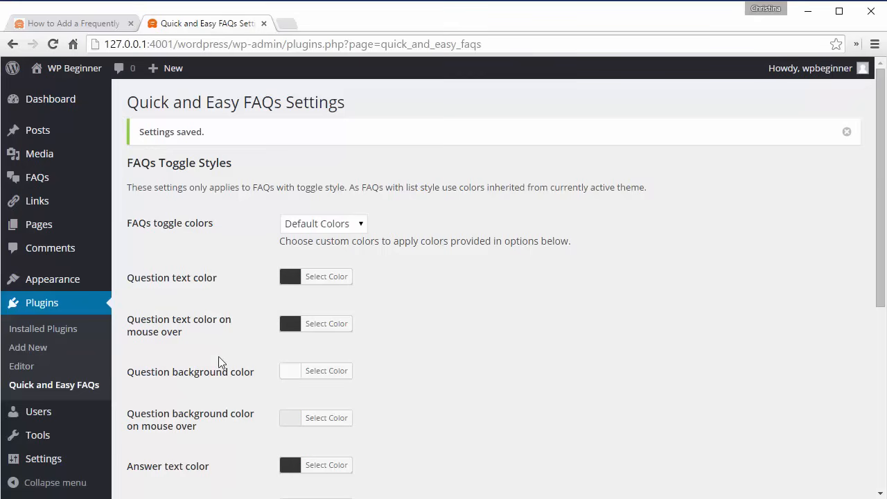
mouse_move(37, 177)
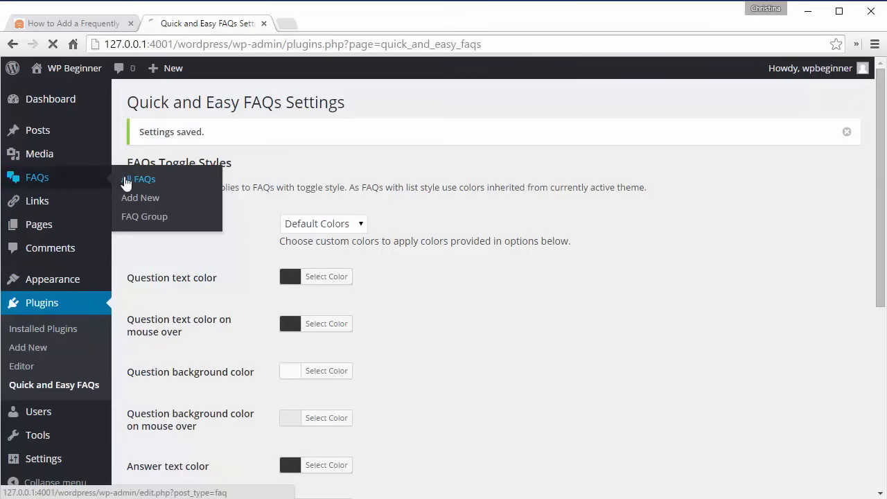
Step: Create and publish the FAQ 'Why Choose WordPress?' with its three-paragraph answer
left_click(143, 179)
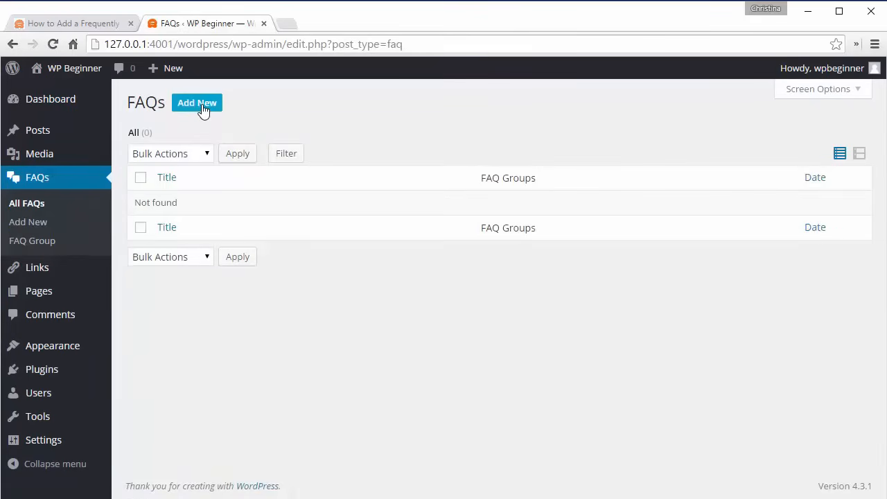
left_click(197, 103)
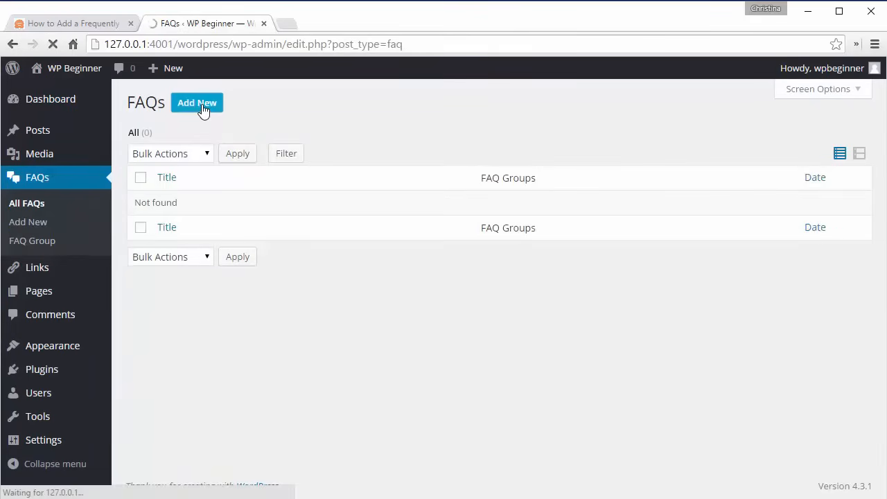
left_click(196, 102)
type("Why Choose WordPress?")
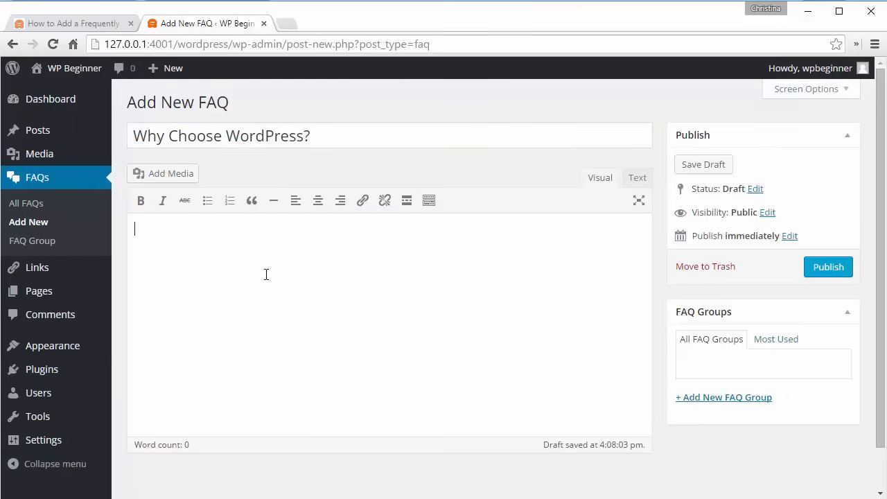
mouse_move(177, 241)
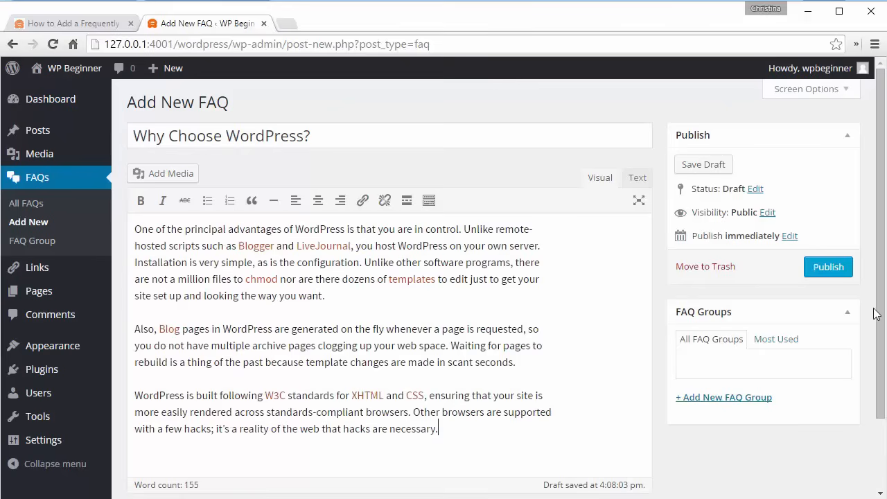
scroll("down", 3)
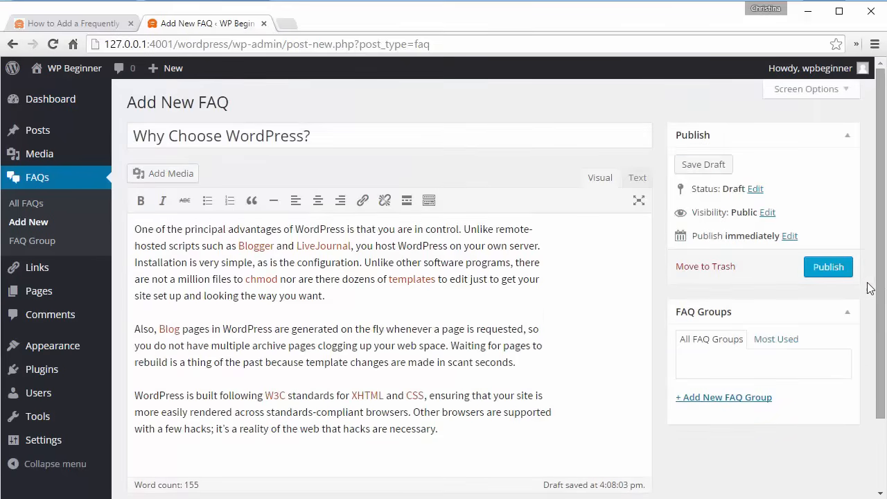
left_click(828, 267)
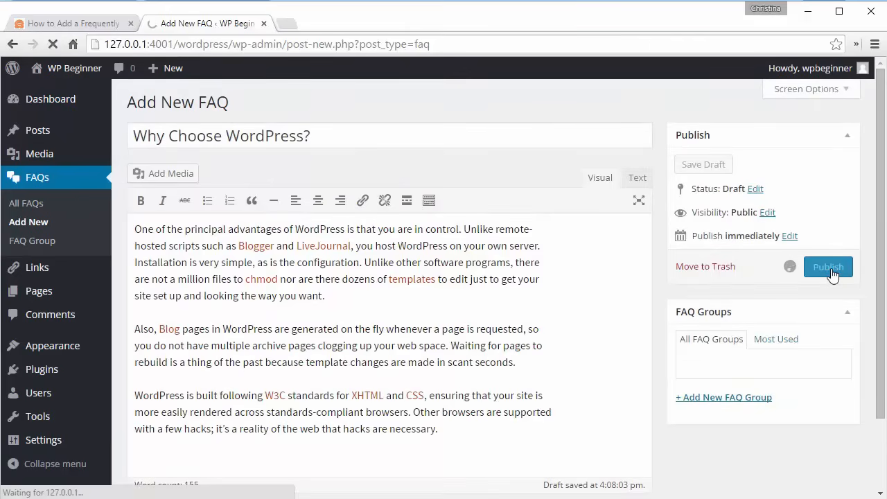
left_click(828, 266)
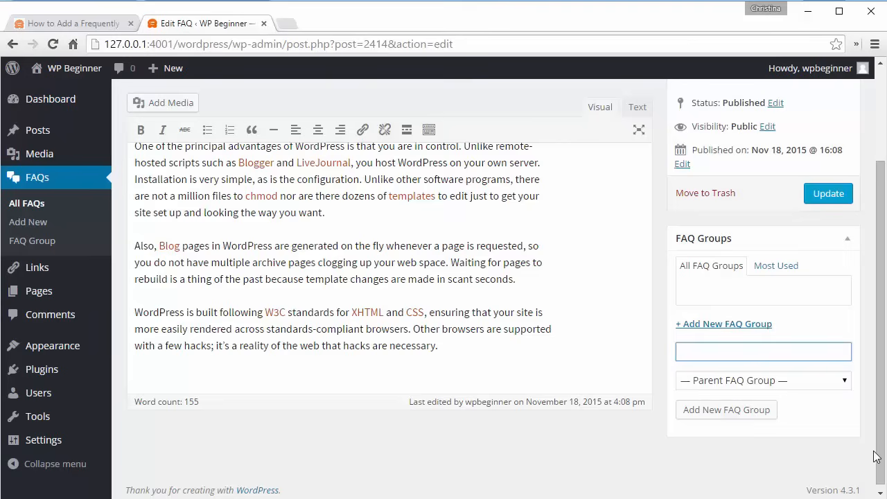
Step: Add a 'Software' FAQ group and review the four FAQs in All FAQs
type("Softw")
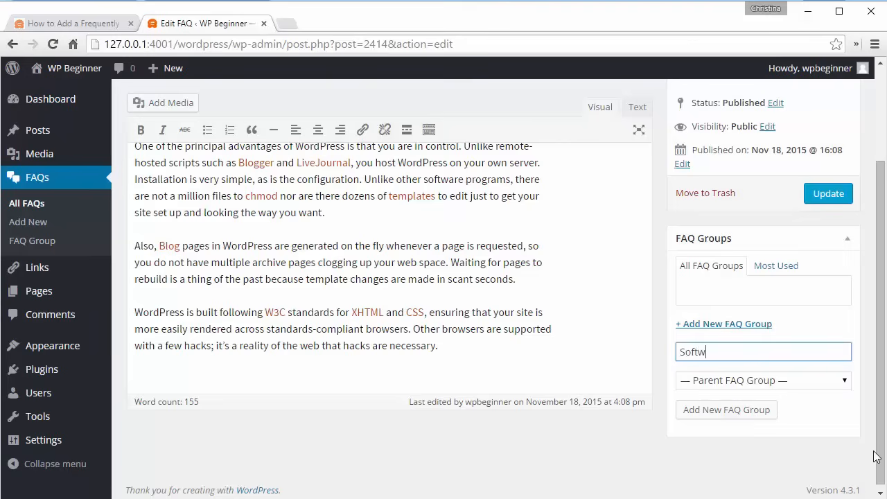
type("are")
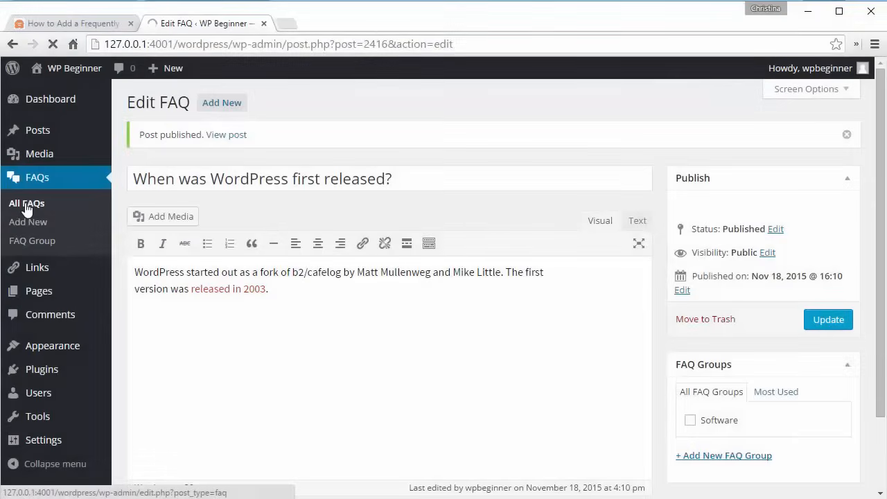
left_click(26, 203)
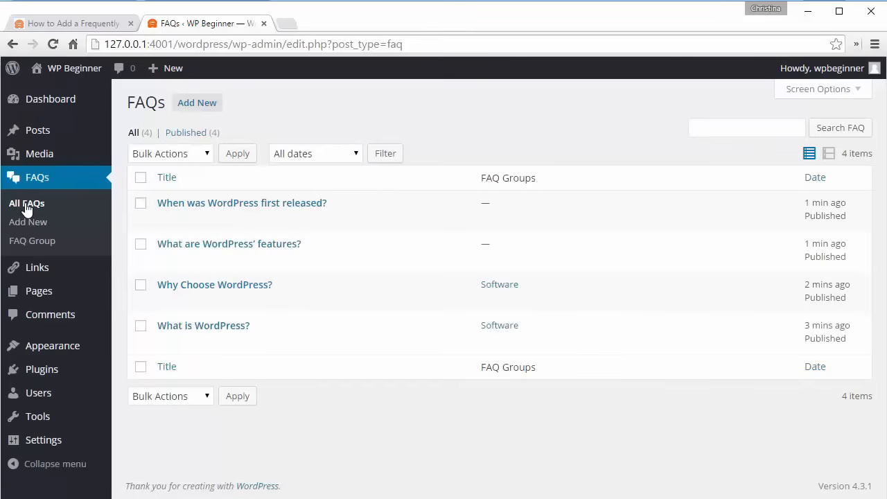
mouse_move(39, 290)
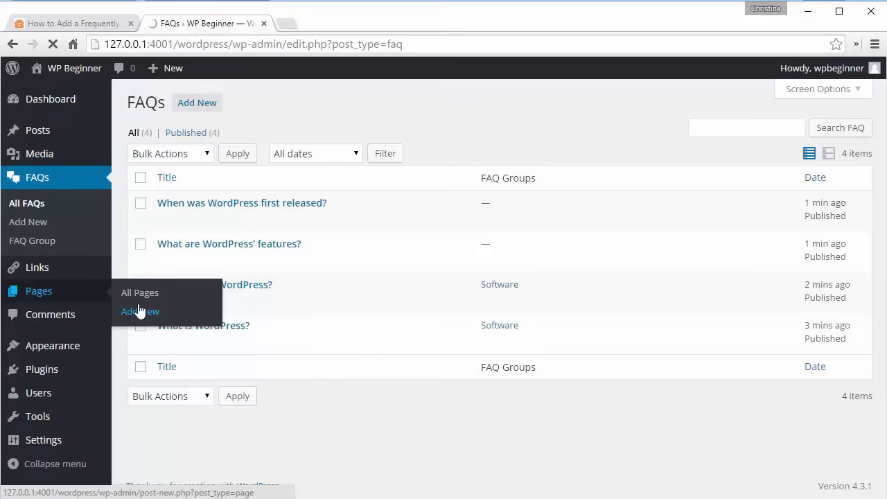
Step: Create a page titled 'Frequently Asked Questions' containing [faqs] and publish it
left_click(140, 311)
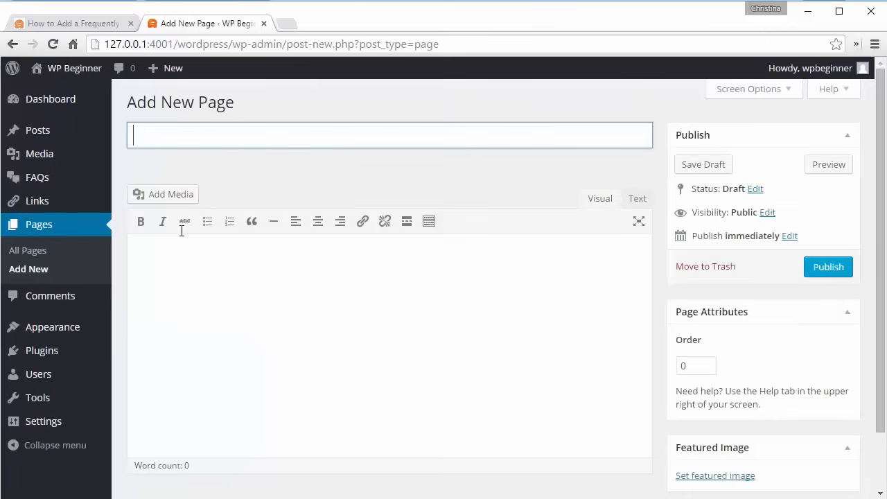
type("Frequently")
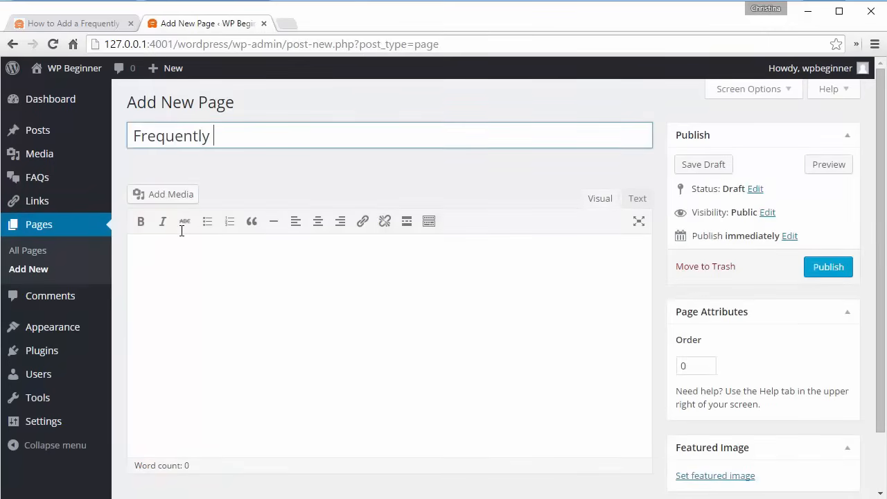
type("Asked Questions")
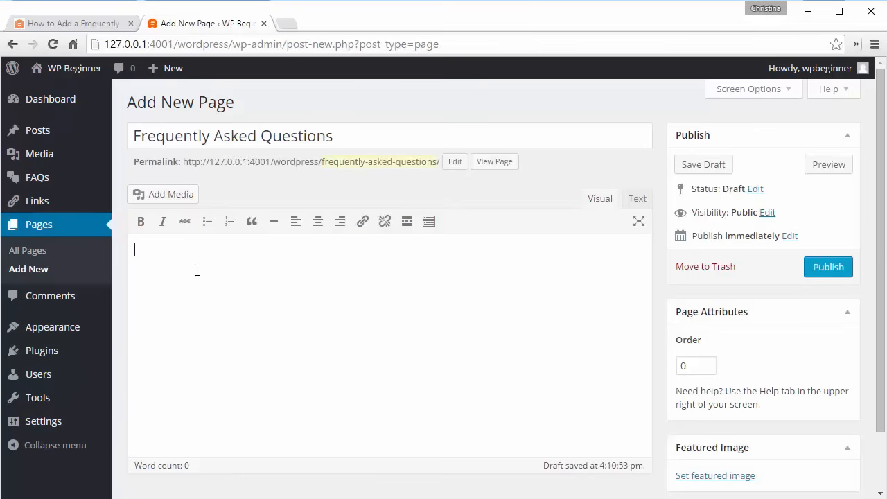
type("[faqs]")
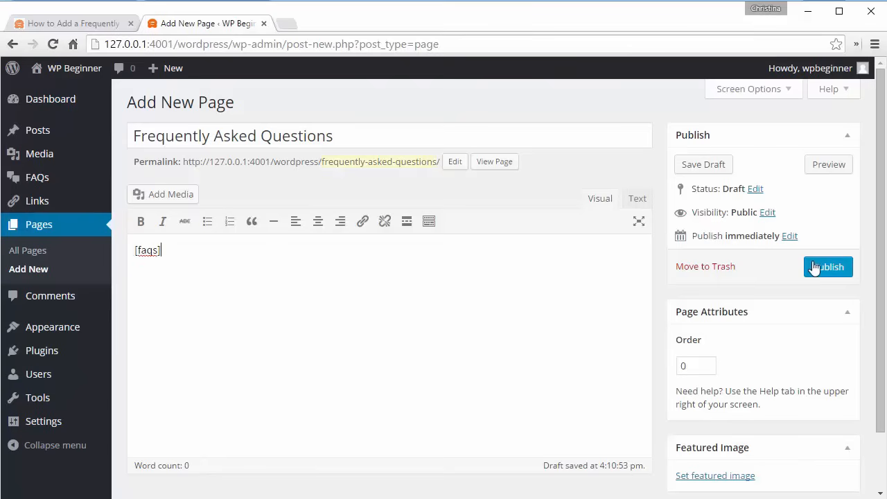
left_click(828, 267)
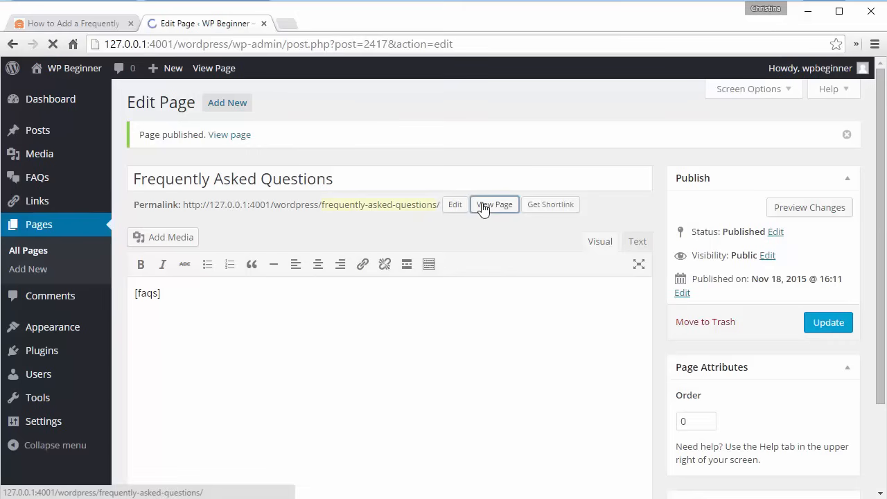
Step: View the live FAQ page, jump to the first-release answer, and return to the index
left_click(495, 204)
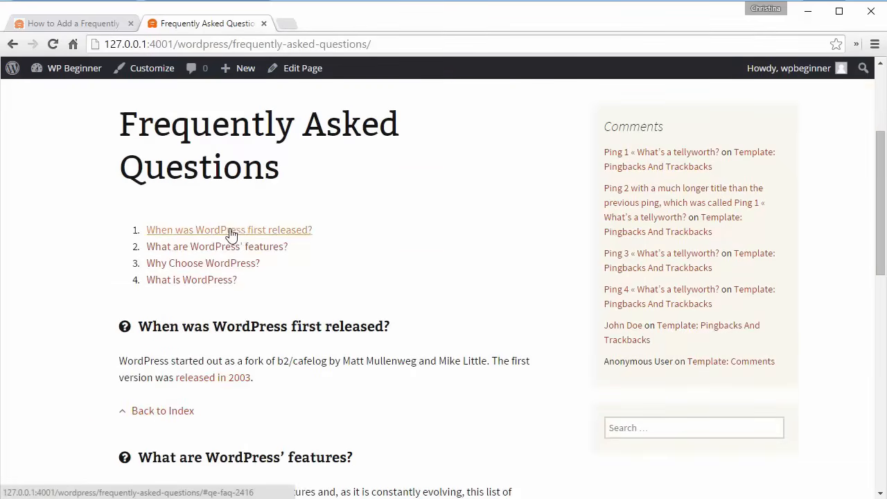
mouse_move(198, 234)
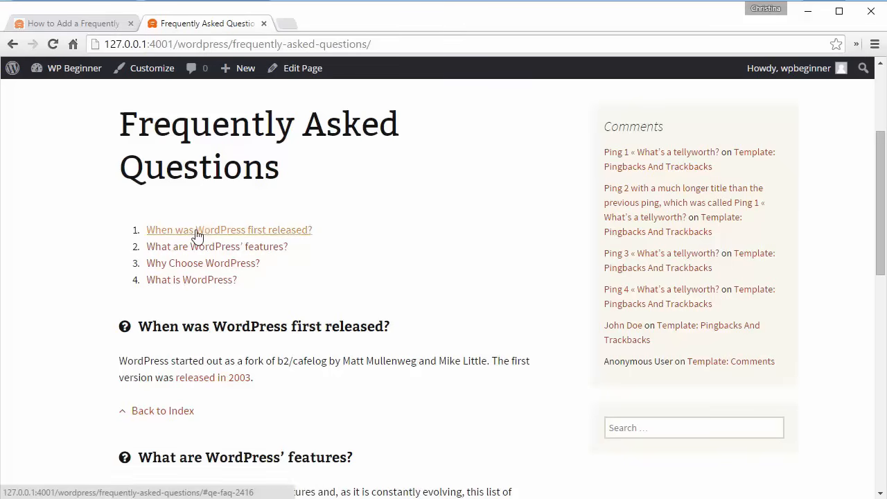
left_click(229, 229)
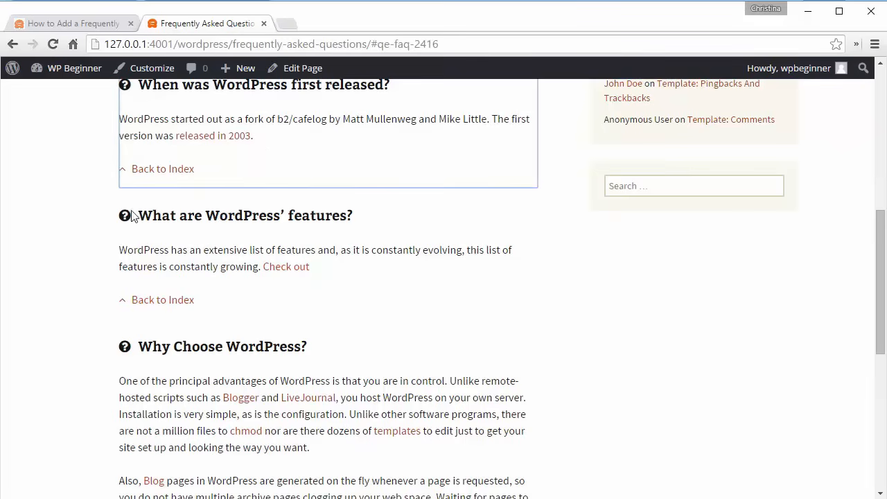
mouse_move(103, 222)
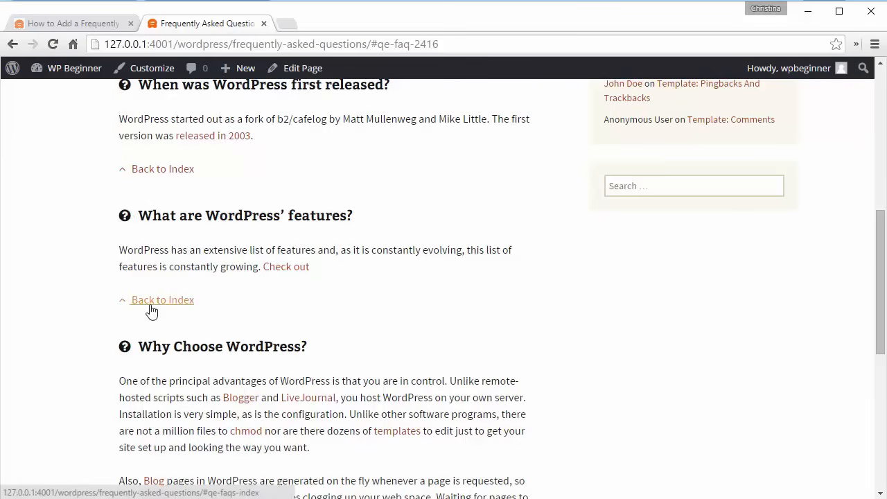
left_click(162, 300)
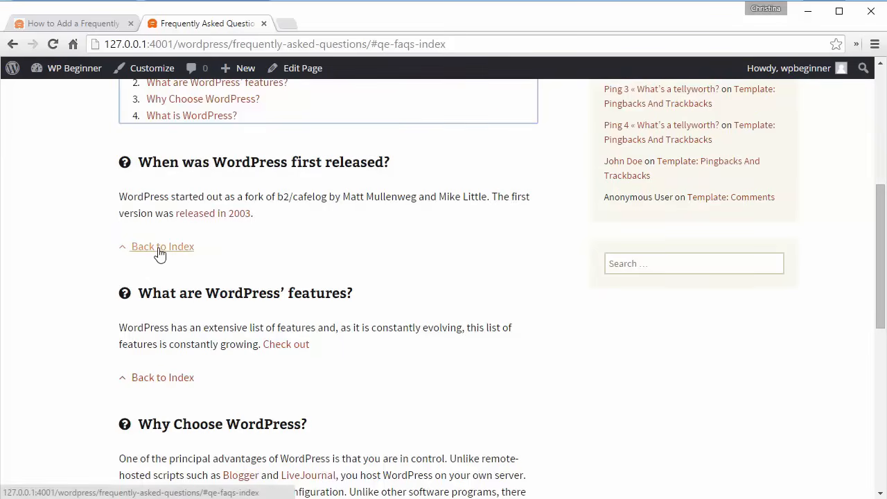
mouse_move(163, 377)
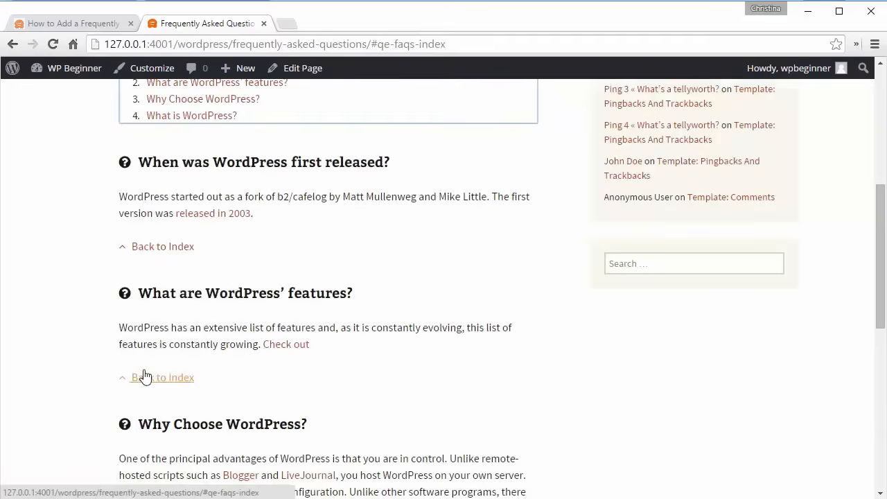